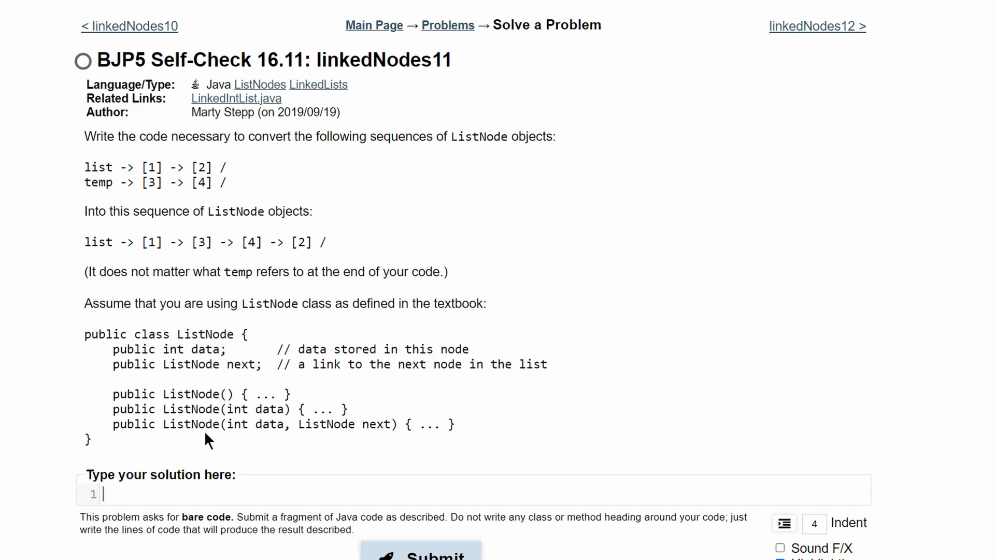
# - Draft 'list = new ListNode(1, new ListNode(3,' in the editor and select the draft text
pyautogui.write('list')
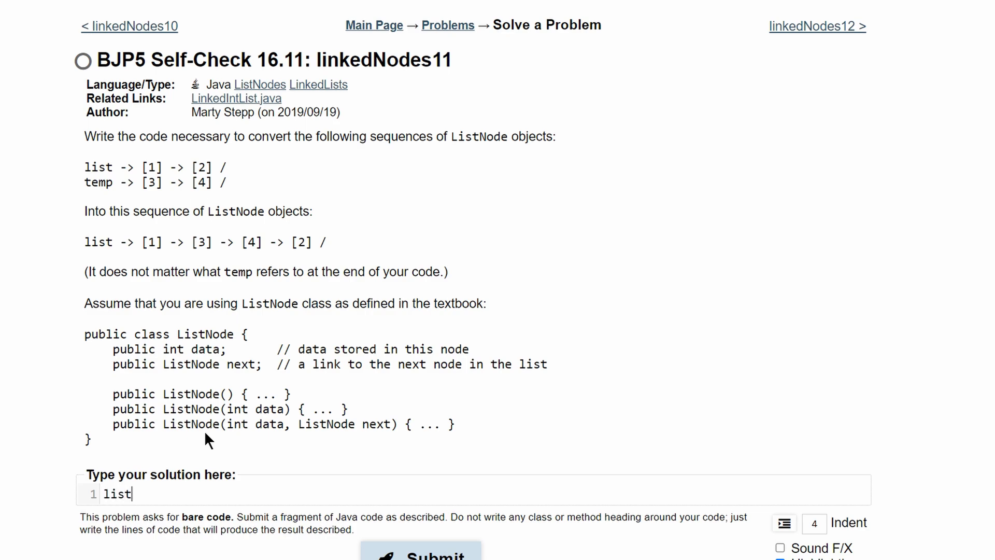
pyautogui.write('=')
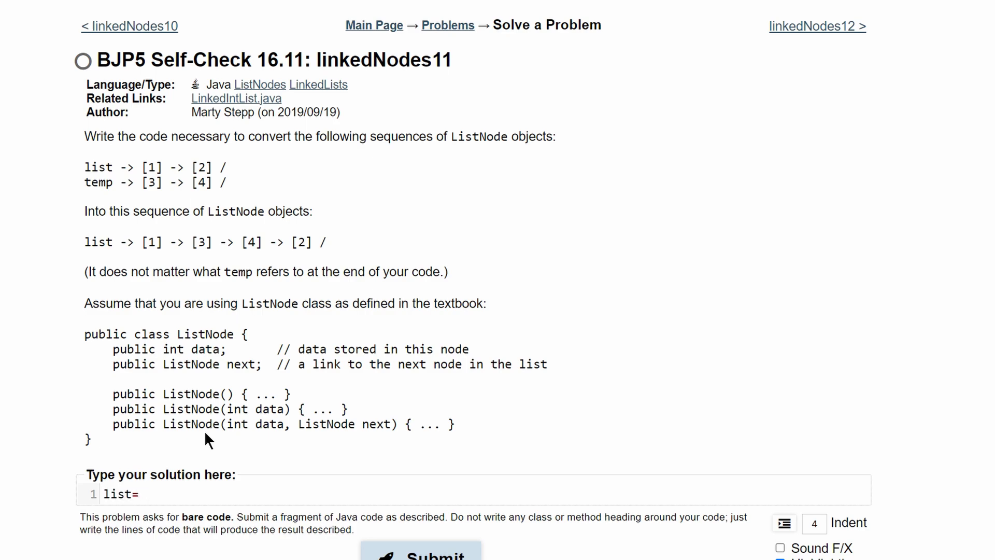
pyautogui.write('new ListNode')
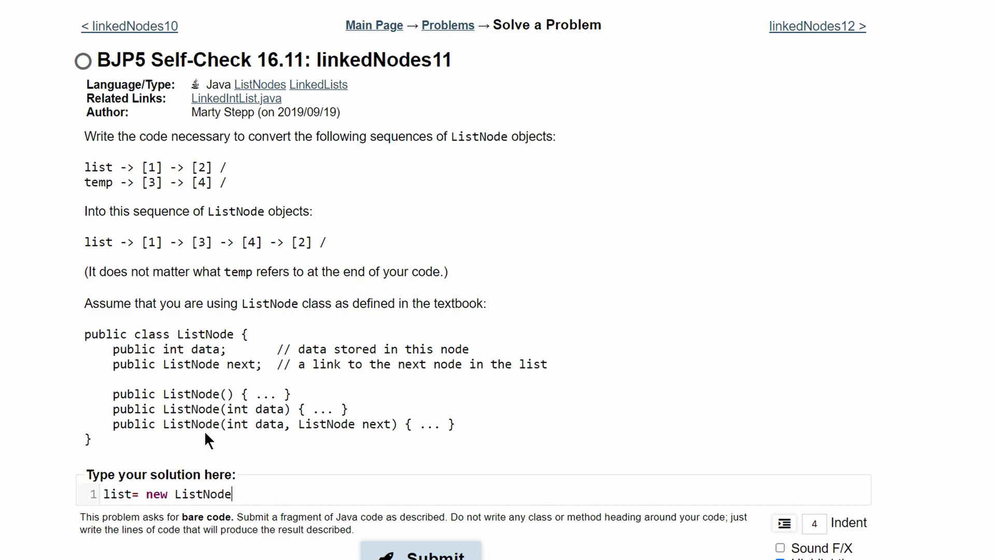
pyautogui.write('(1, new ListNode')
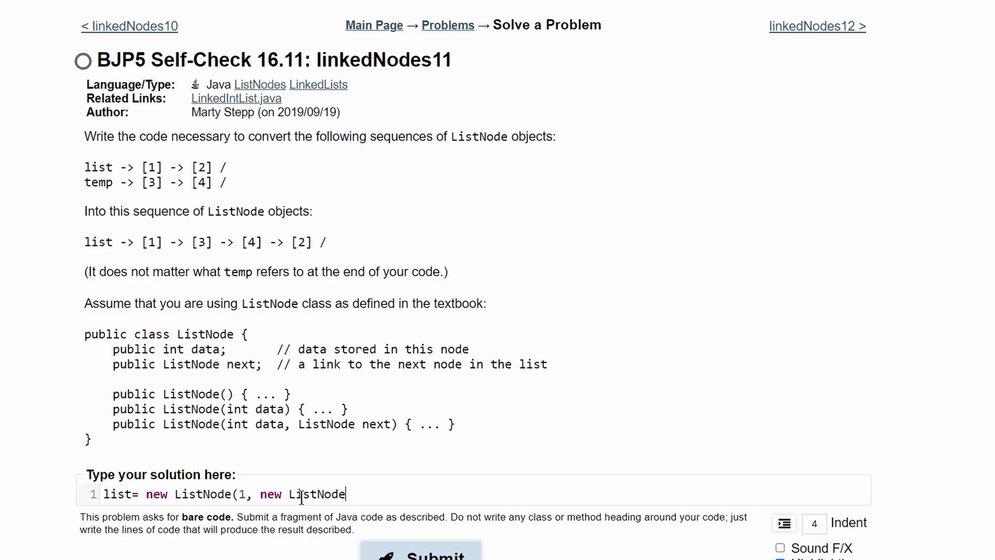
pyautogui.write('3,')
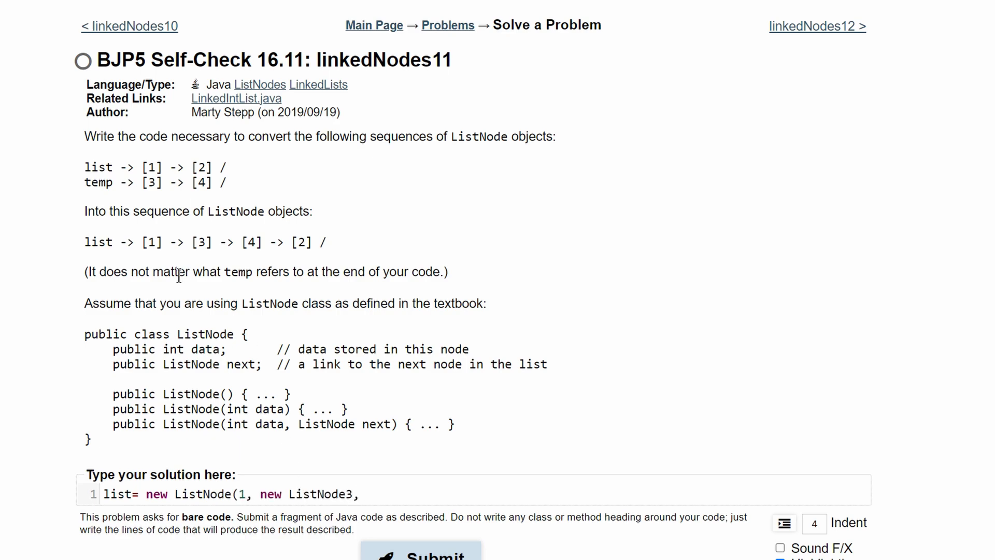
pyautogui.doubleClick(250, 243)
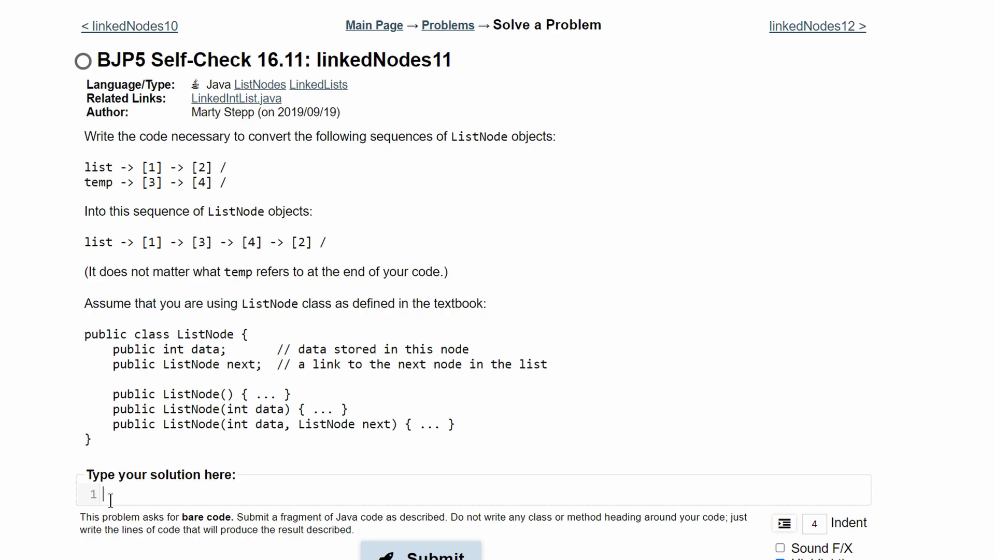
pyautogui.moveTo(223, 300)
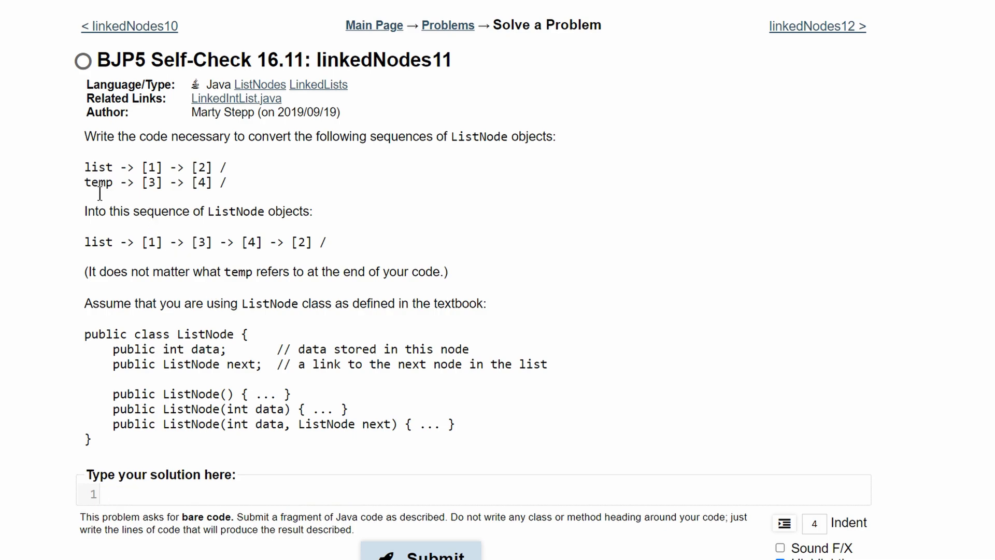
pyautogui.moveTo(190, 242); pyautogui.dragTo(261, 242)
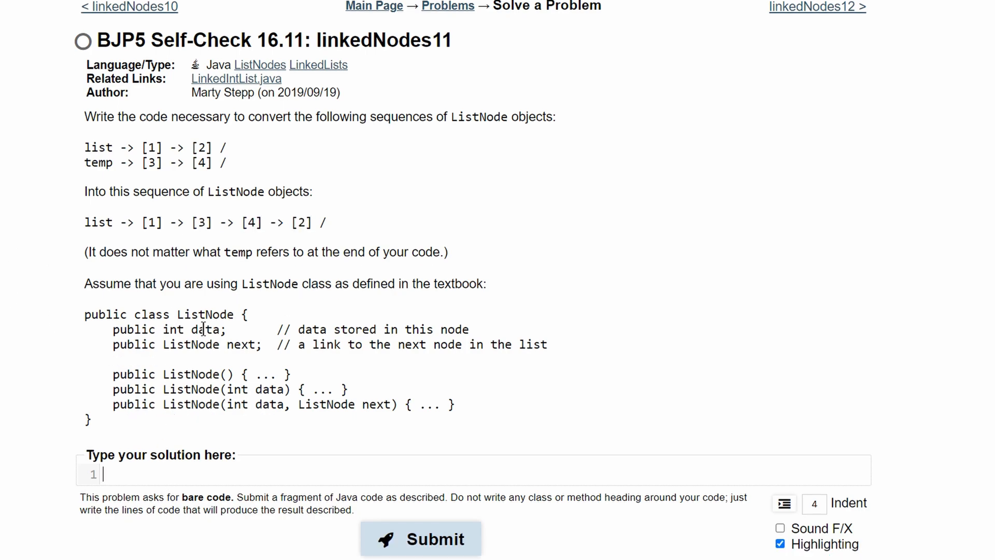
# - Start line one with 'temp.next.next =', marking temp's chain end and node 2 in the diagrams
pyautogui.write('temp.')
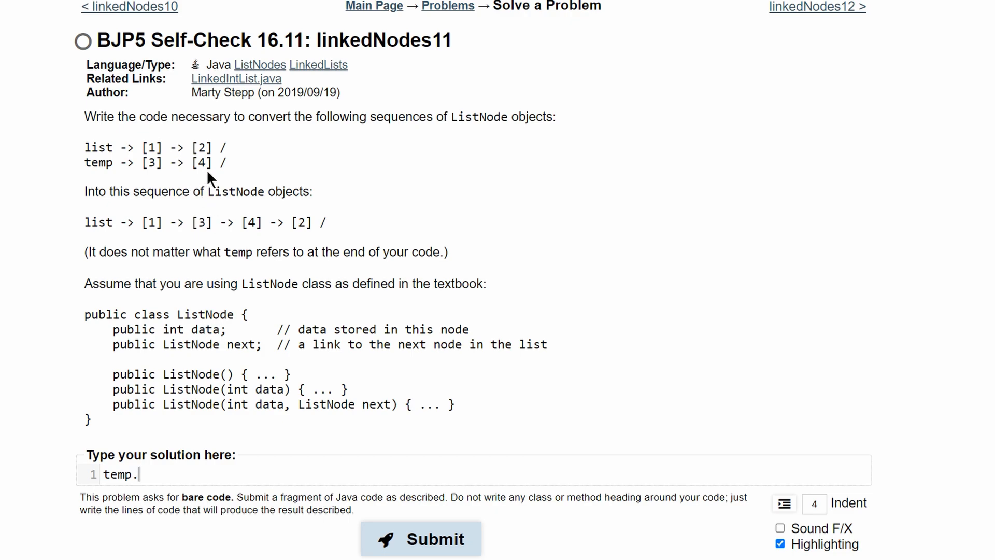
pyautogui.doubleClick(153, 163)
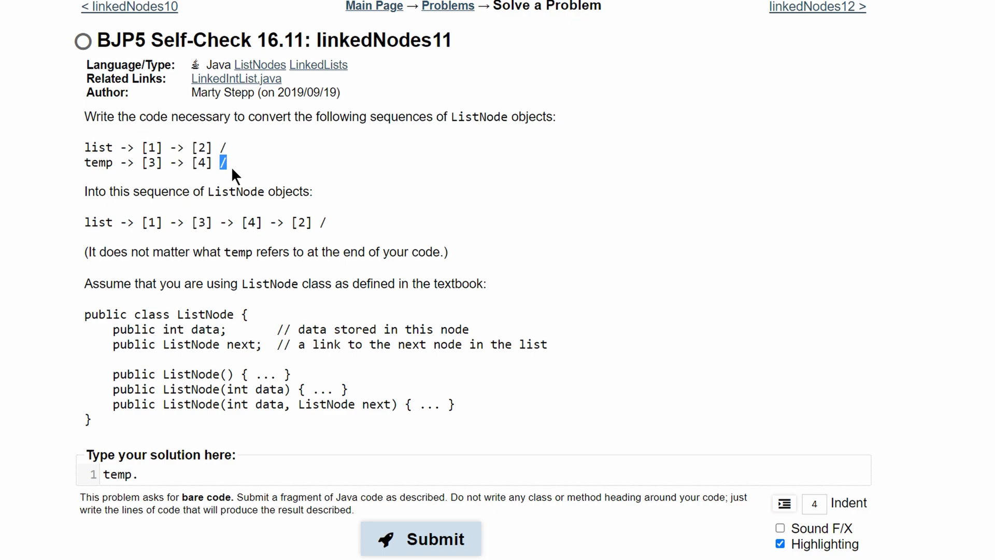
pyautogui.write('nes')
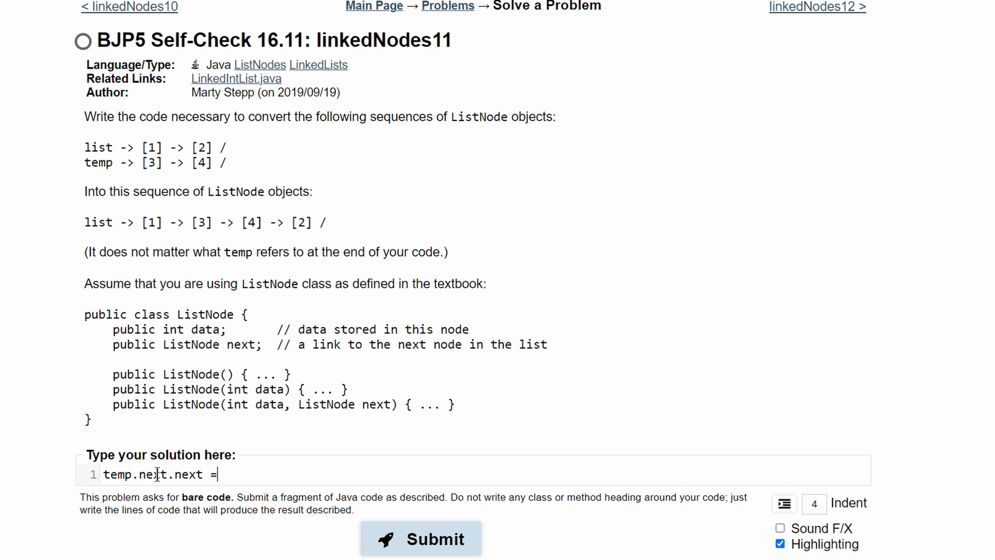
pyautogui.moveTo(223, 475)
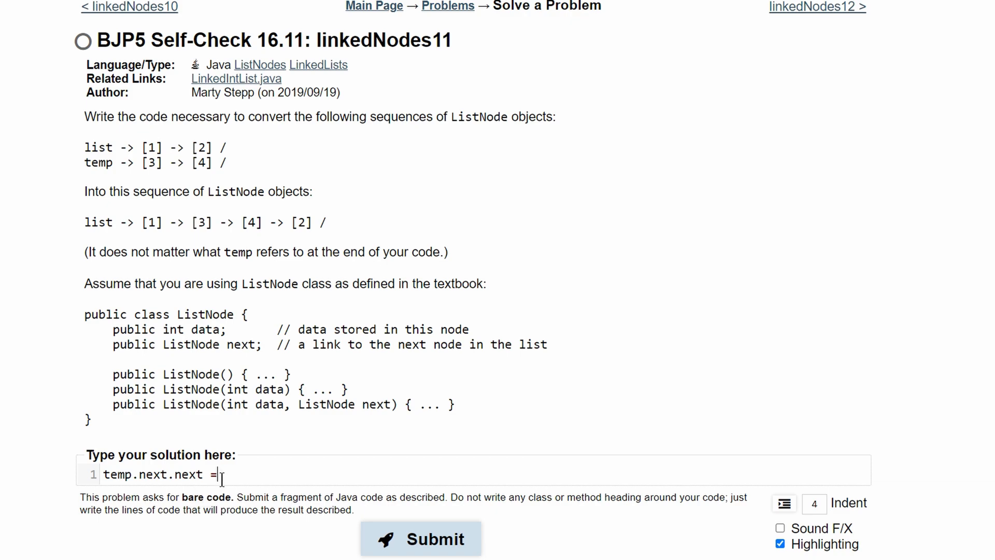
pyautogui.doubleClick(302, 223)
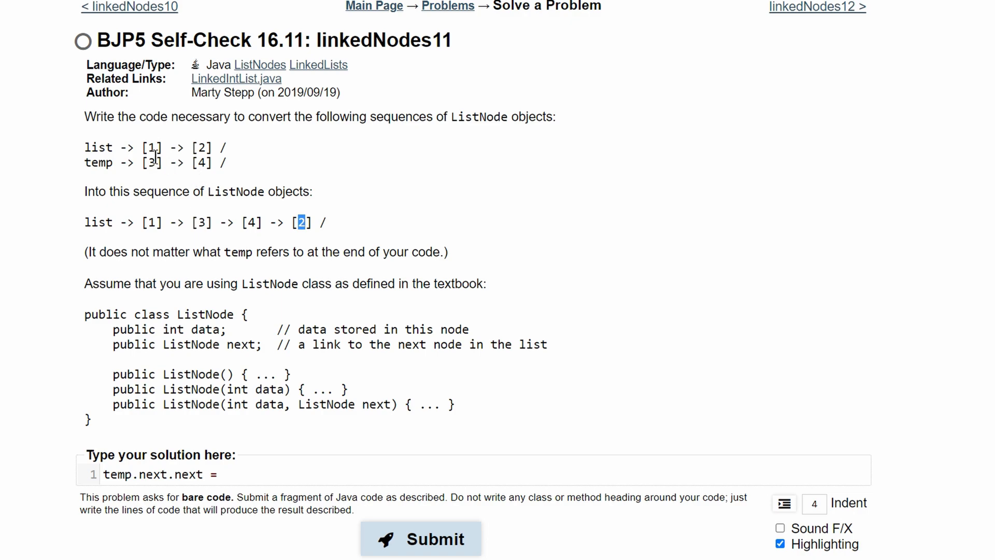
# - Finish line one as 'temp.next.next = list.next;', linking node 4 to node 2
pyautogui.write('list.next;')
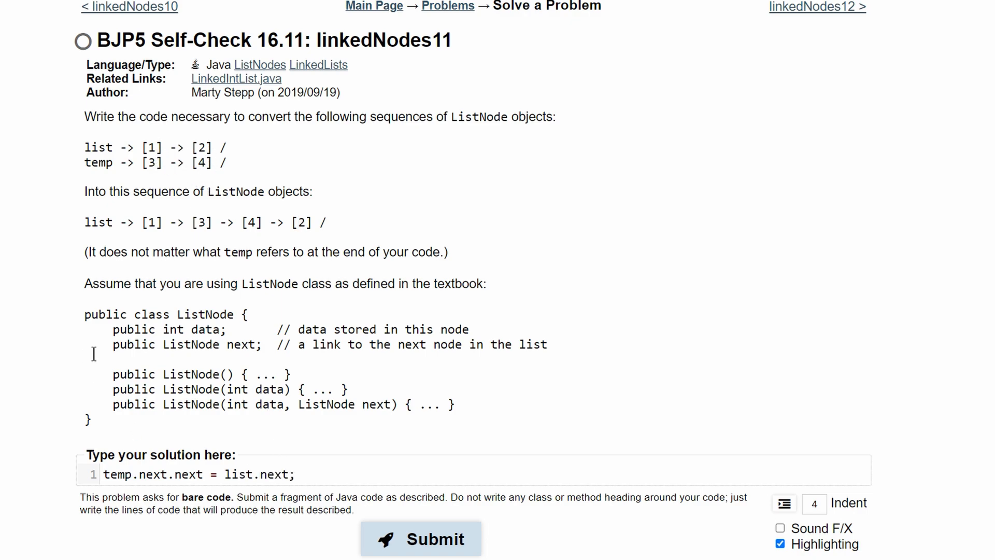
pyautogui.moveTo(104, 175)
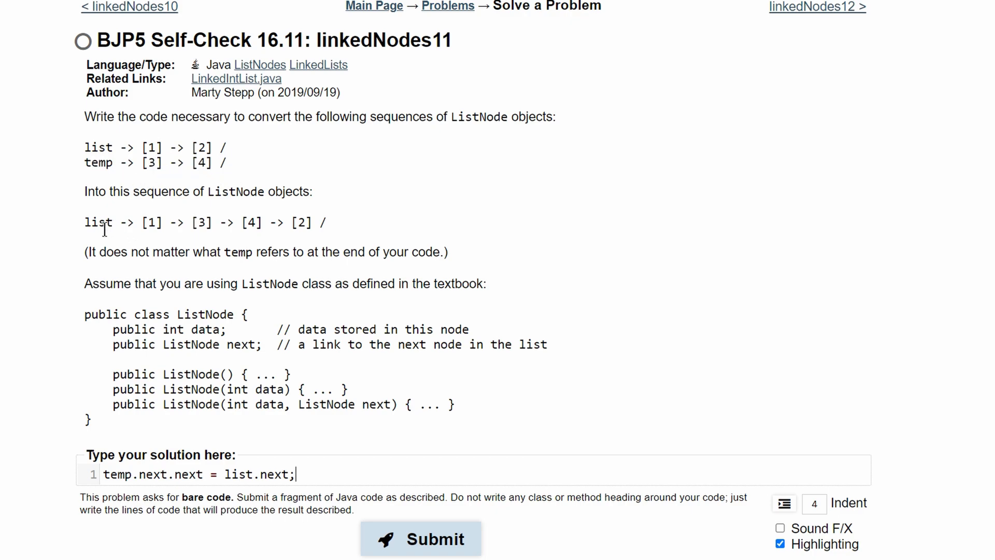
pyautogui.moveTo(149, 232)
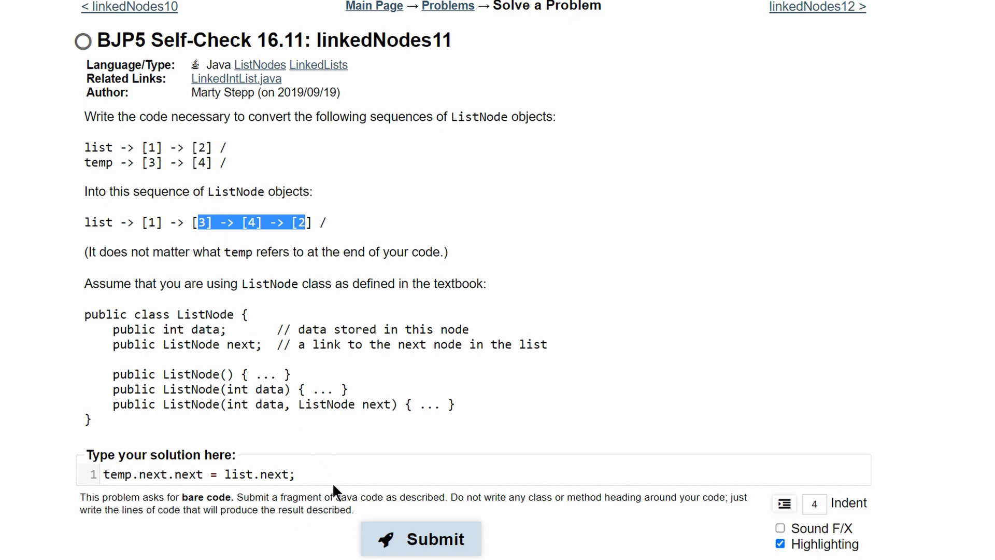
# - Add 'list.next = temp;' as line two and submit the two-line solution
pyautogui.write('list')
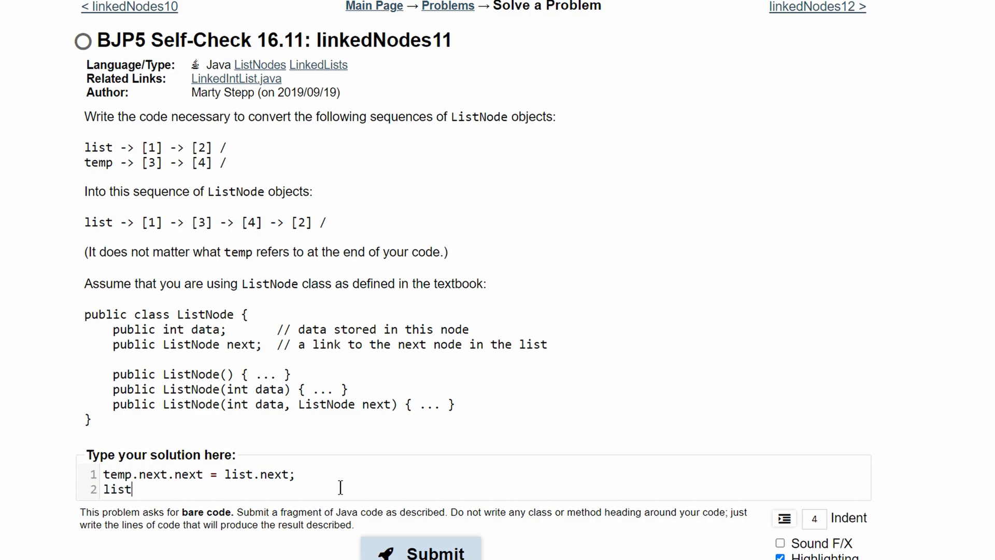
pyautogui.write('.next')
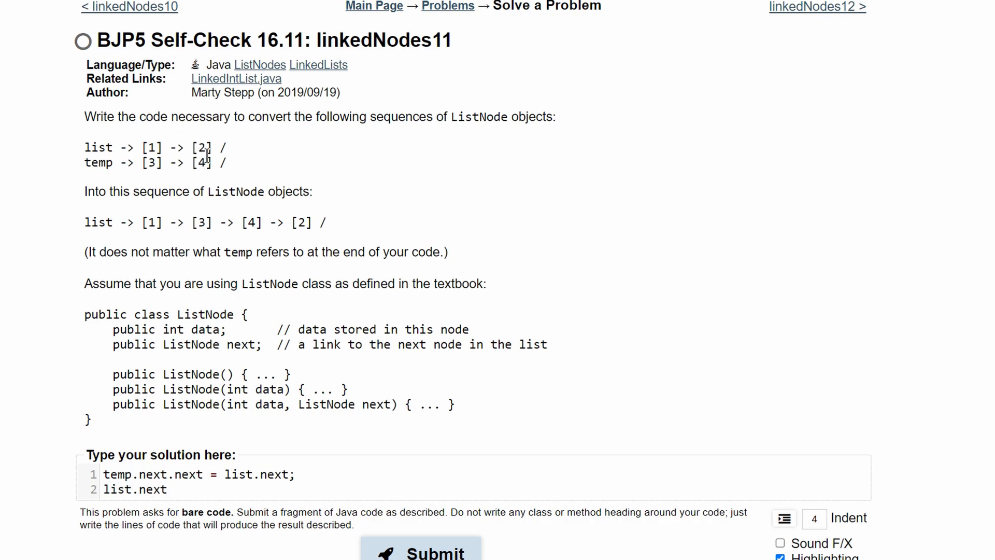
pyautogui.write('=')
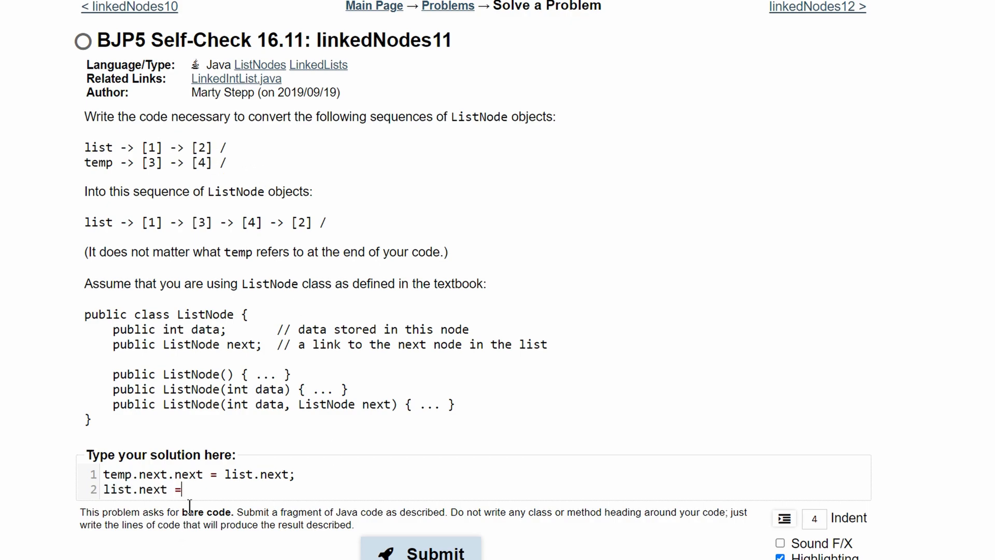
pyautogui.write('temp;')
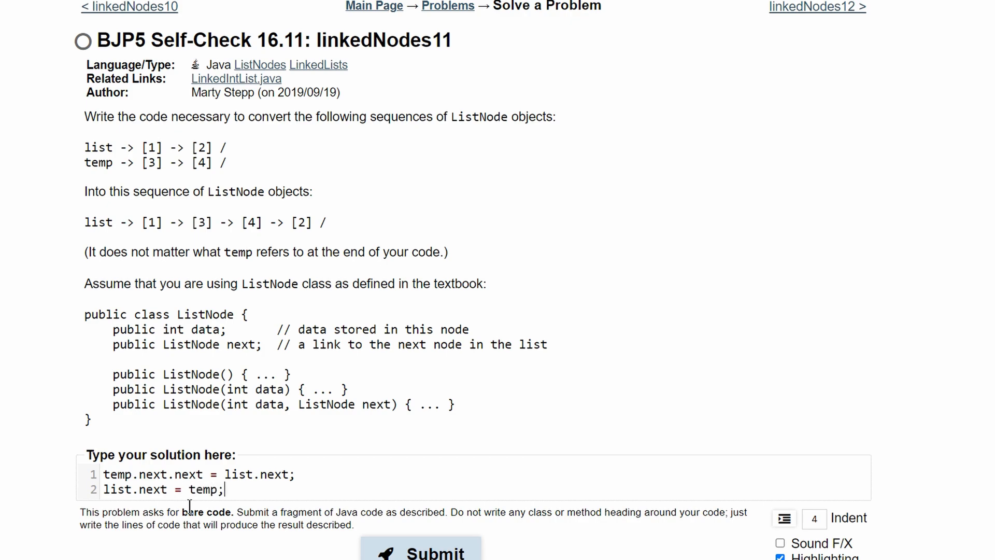
pyautogui.click(421, 550)
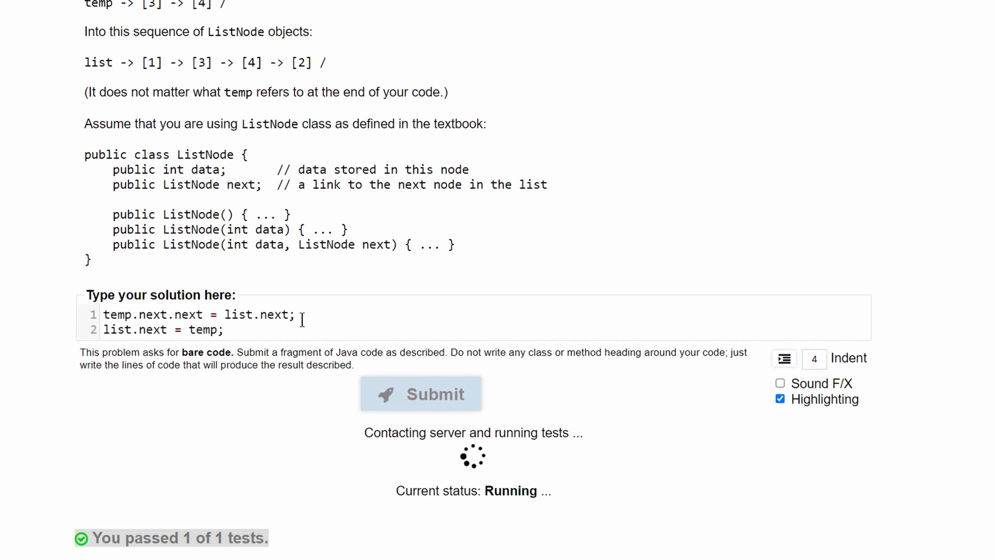